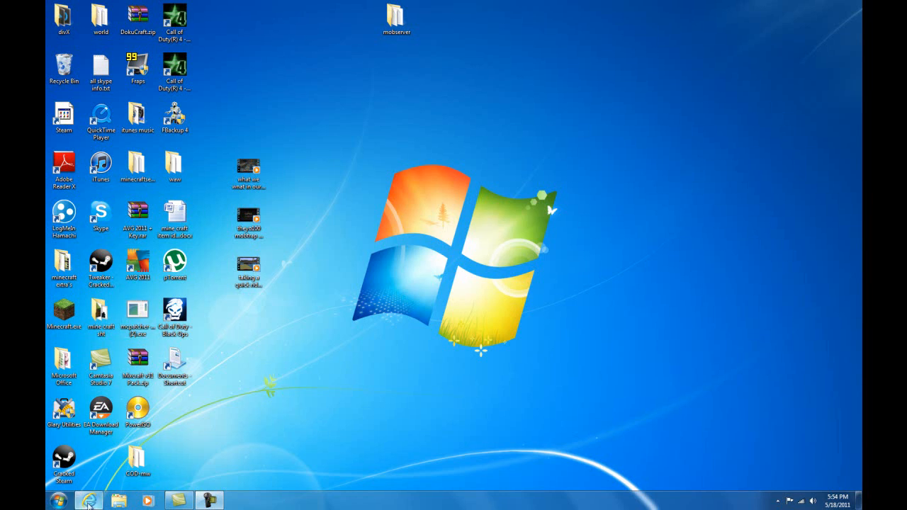
Step: Bring up the Megaupload page and request the free regular download of Minecraft Server.rar
{"action": "left_click", "coordinate": [88, 502]}
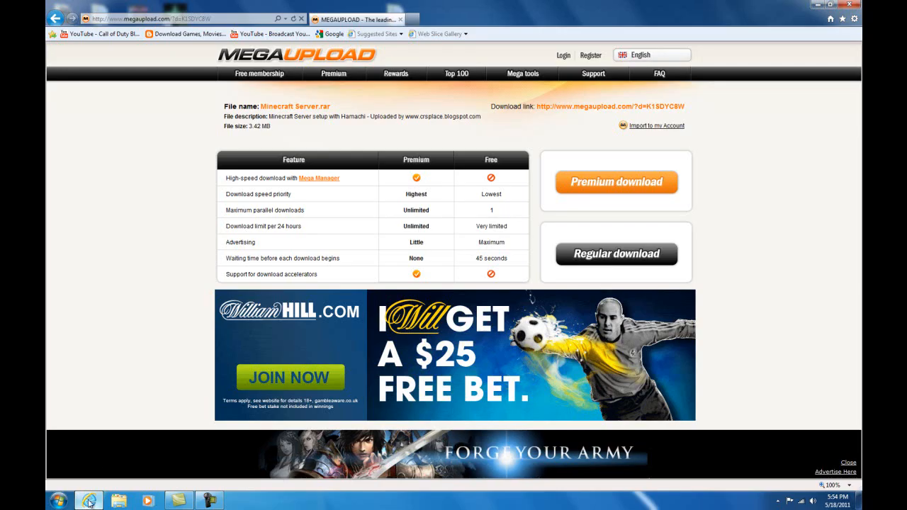
{"action": "mouse_move", "coordinate": [617, 252]}
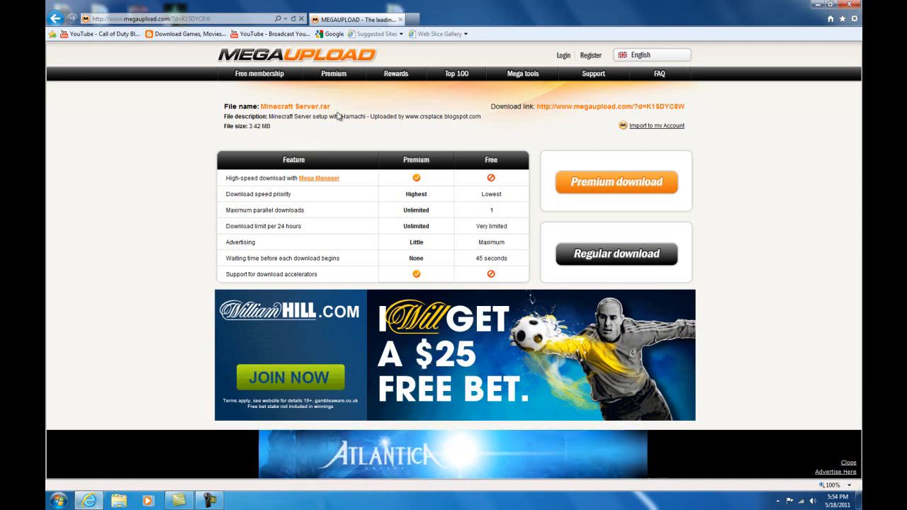
{"action": "mouse_move", "coordinate": [779, 276]}
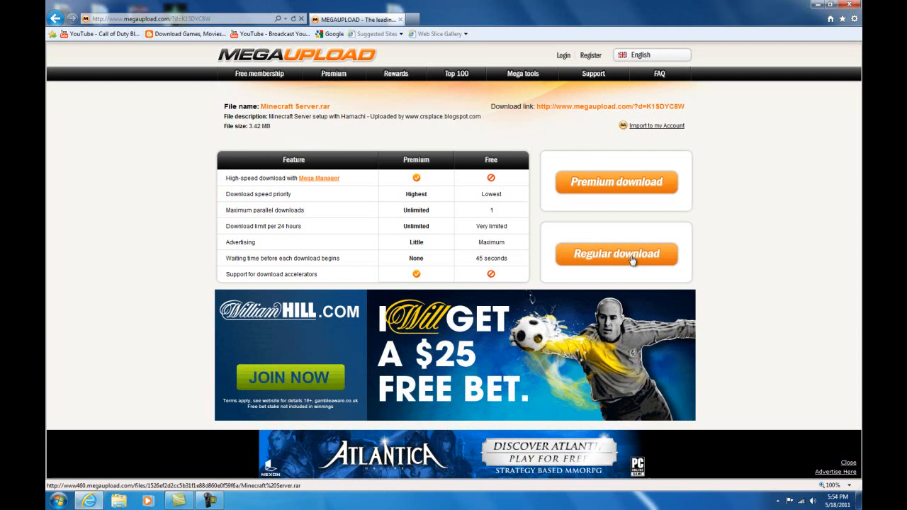
{"action": "left_click", "coordinate": [615, 254]}
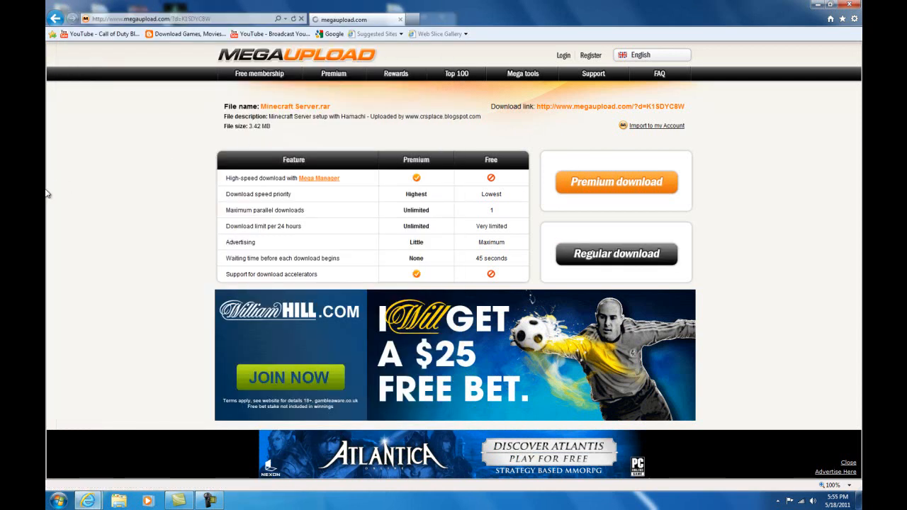
{"action": "mouse_move", "coordinate": [706, 171]}
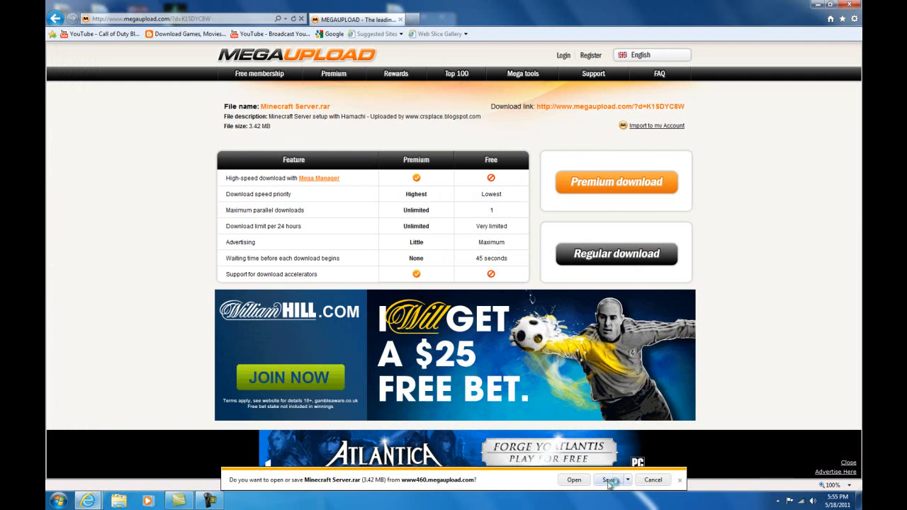
Step: Save Minecraft Server.rar to the Desktop via Save as and dismiss the congratulations pop-up
{"action": "left_click", "coordinate": [627, 479]}
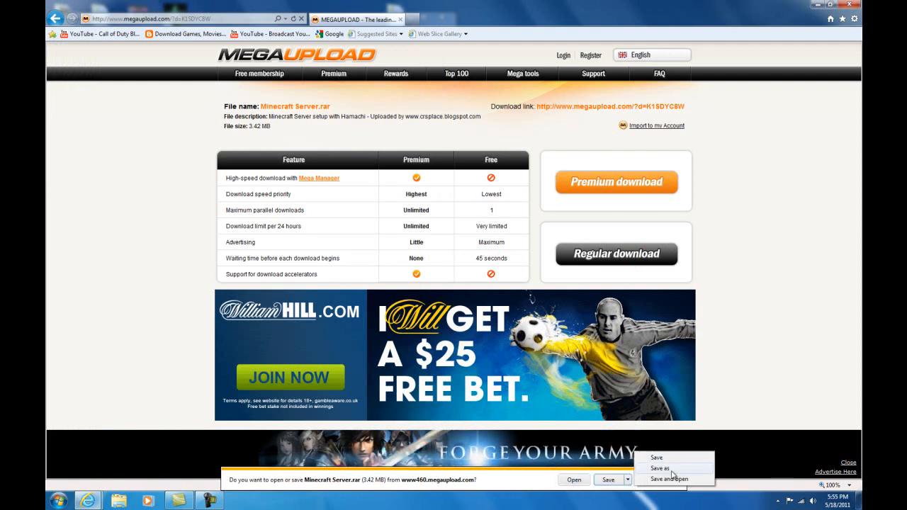
{"action": "left_click", "coordinate": [661, 468]}
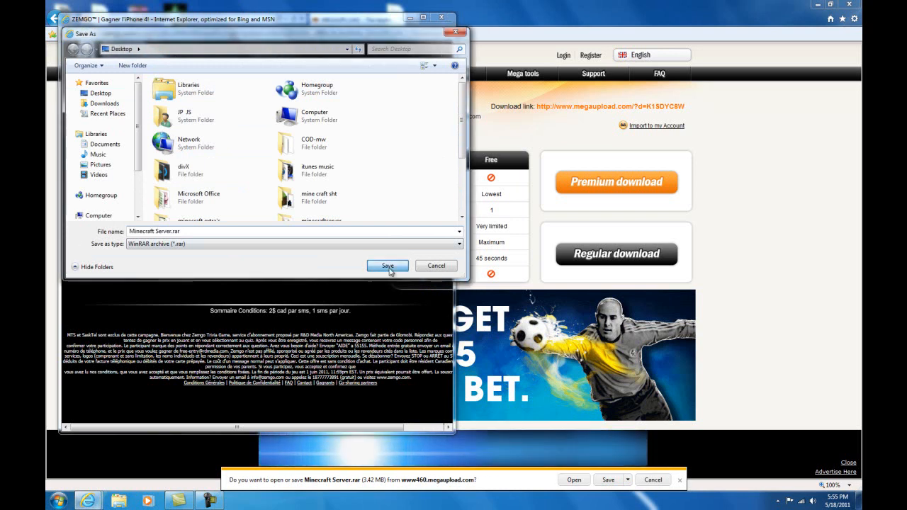
{"action": "left_click", "coordinate": [387, 266]}
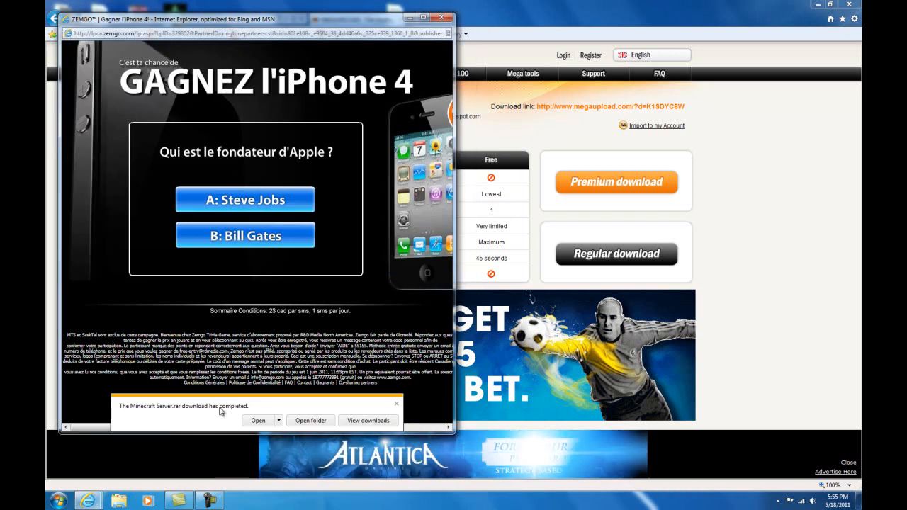
{"action": "left_click", "coordinate": [616, 254]}
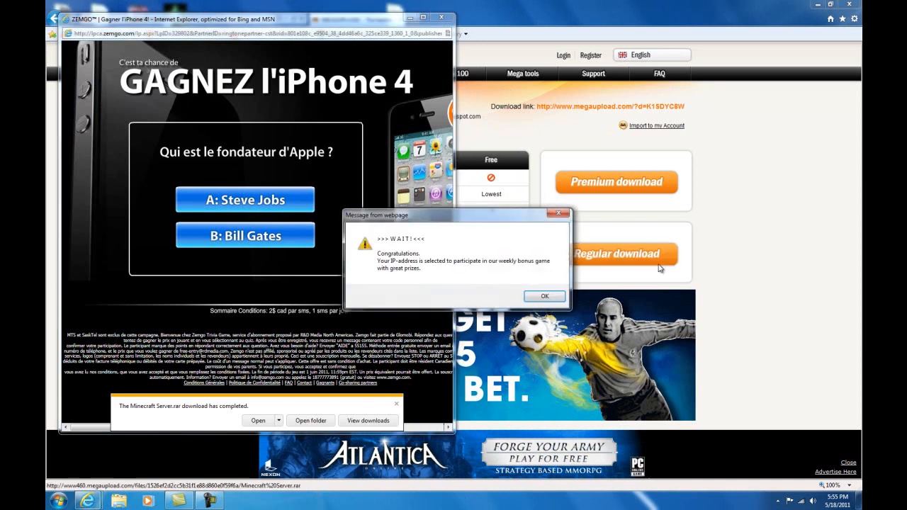
{"action": "left_click", "coordinate": [545, 297]}
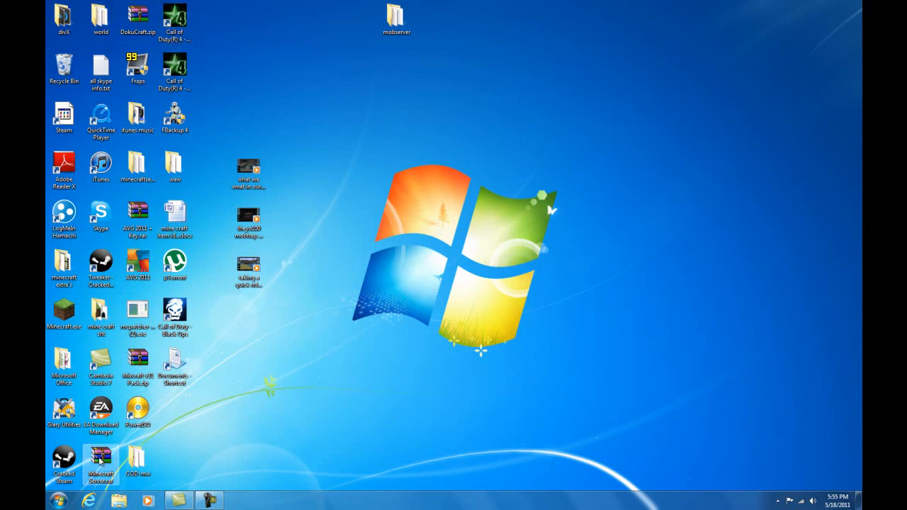
Step: Move the archive on the desktop, open it in WinRAR and pick hamachi.msi to extract
{"action": "left_click_drag", "start_coordinate": [101, 460], "coordinate": [433, 170]}
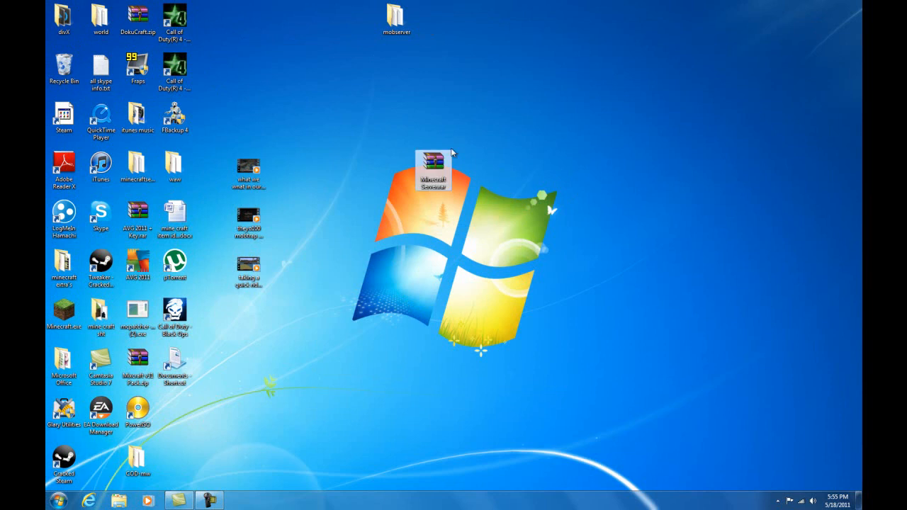
{"action": "left_click_drag", "start_coordinate": [434, 170], "coordinate": [360, 121]}
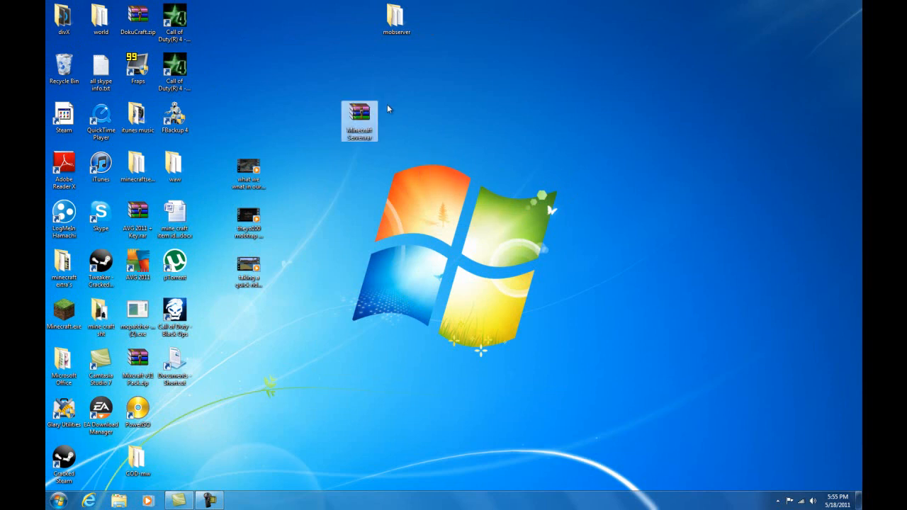
{"action": "double_click", "coordinate": [360, 121]}
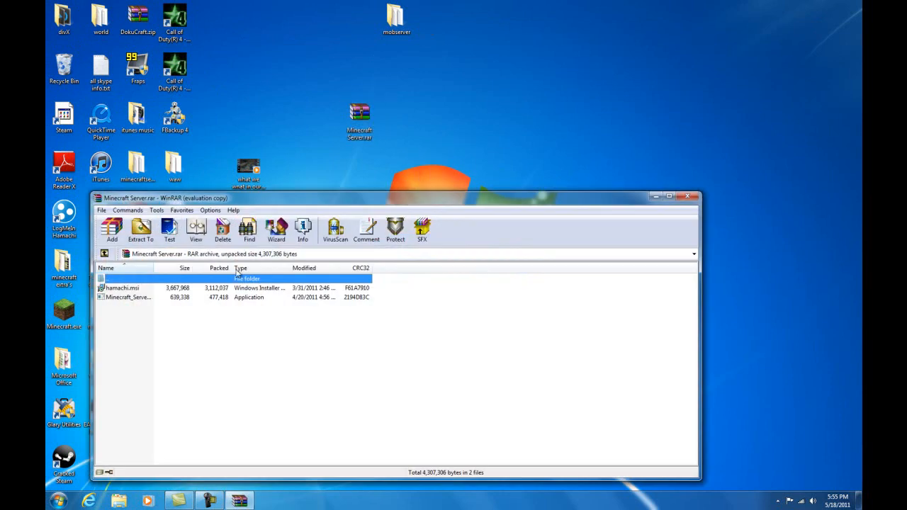
{"action": "left_click", "coordinate": [122, 287]}
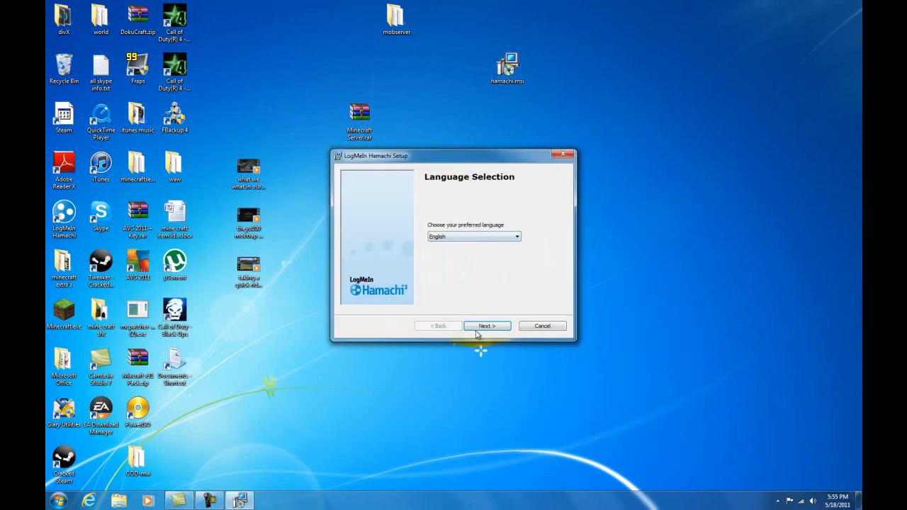
Step: Cancel the Hamachi setup at the previous-installation warning and launch the installed client instead
{"action": "left_click", "coordinate": [488, 326]}
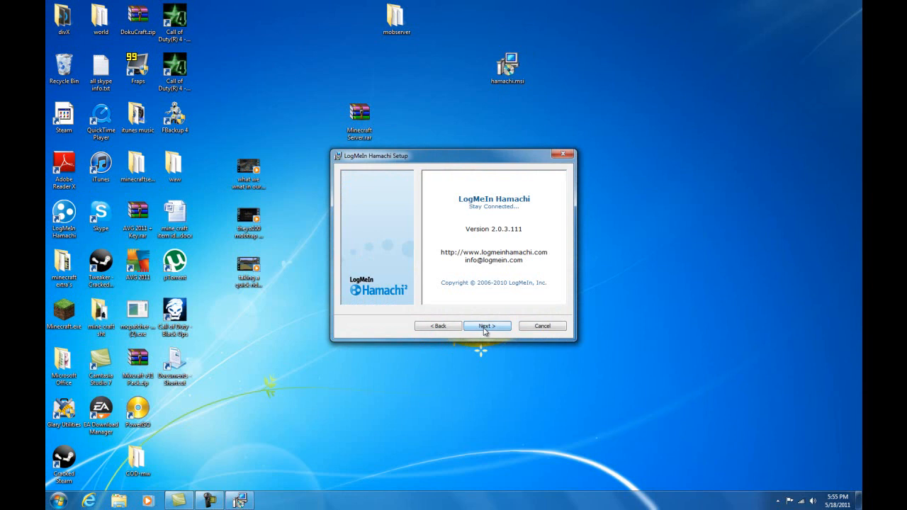
{"action": "left_click", "coordinate": [486, 326]}
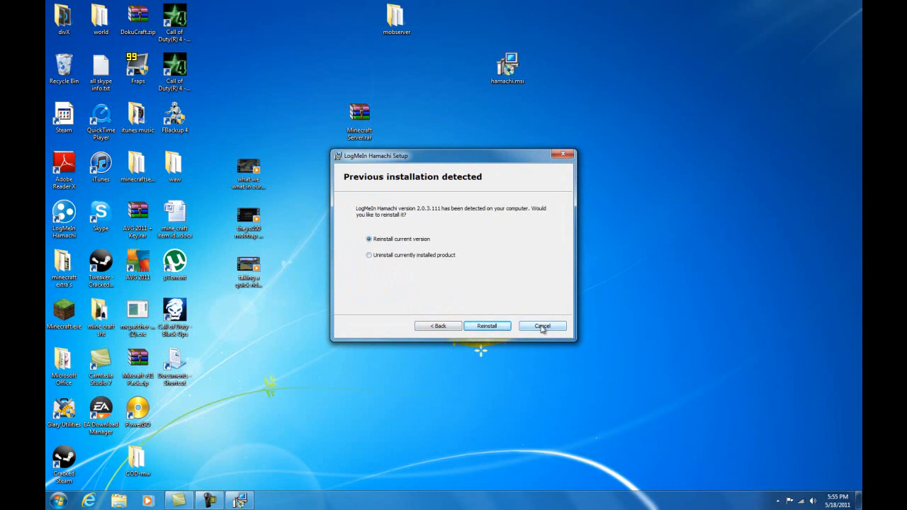
{"action": "left_click", "coordinate": [541, 326]}
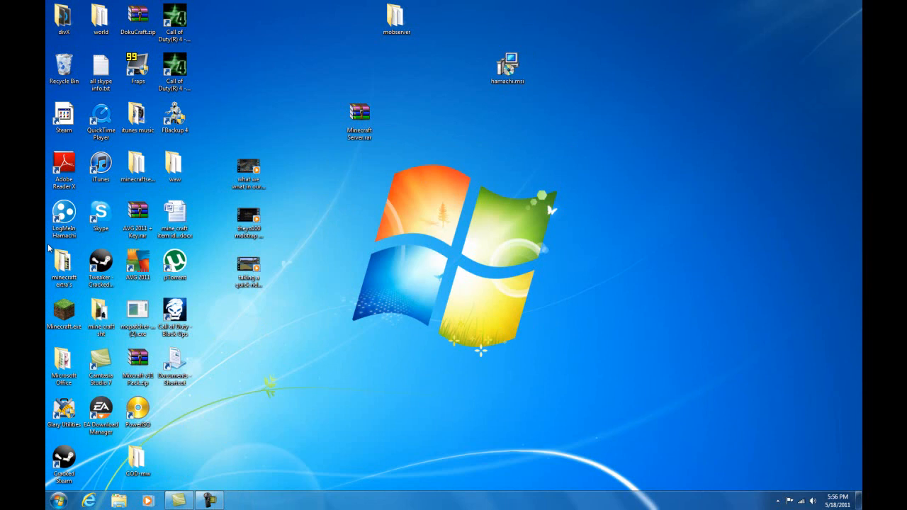
{"action": "double_click", "coordinate": [62, 212]}
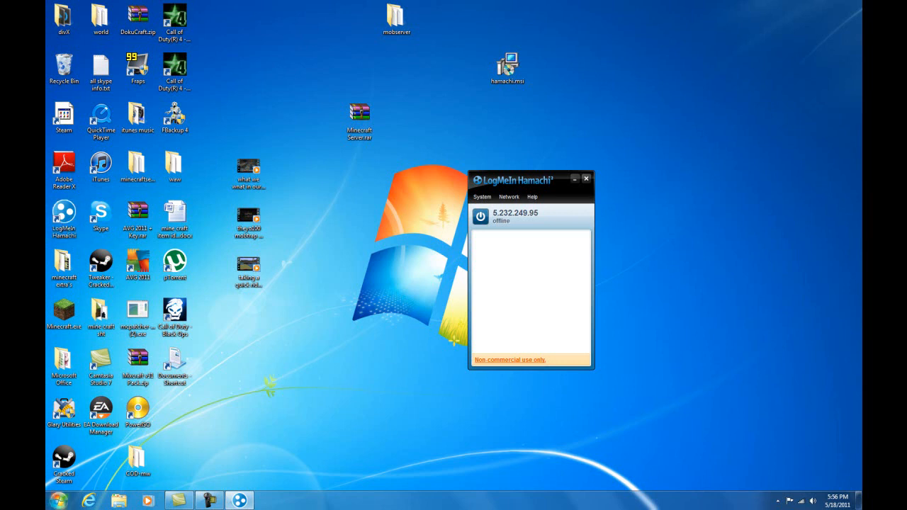
{"action": "type", "text": "hama"}
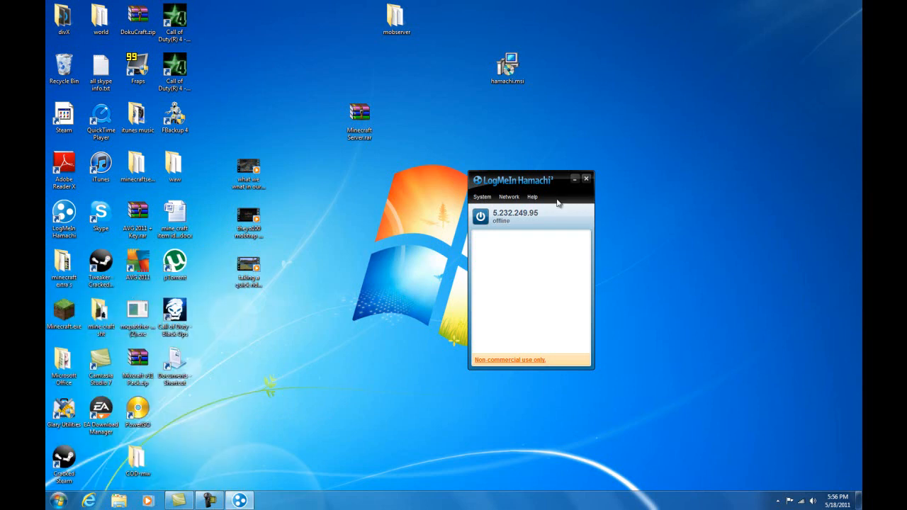
{"action": "left_click_drag", "start_coordinate": [515, 178], "coordinate": [459, 184]}
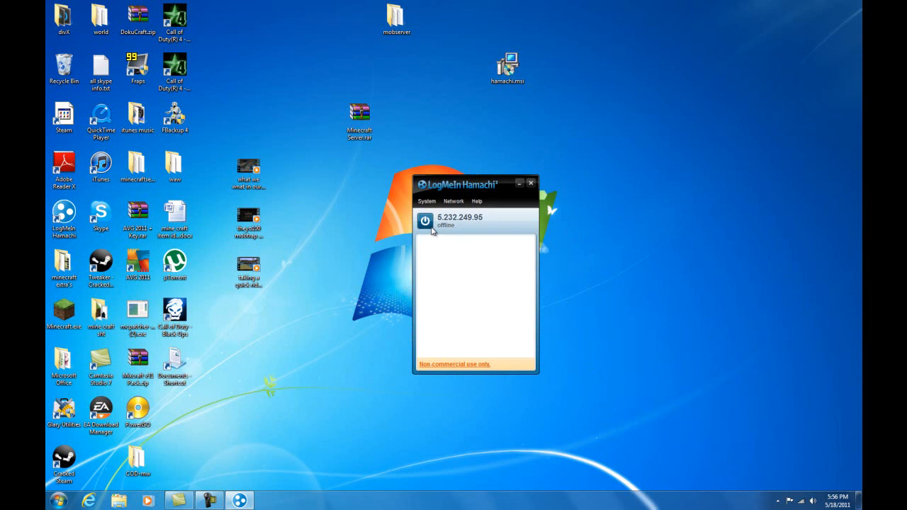
{"action": "left_click", "coordinate": [426, 221]}
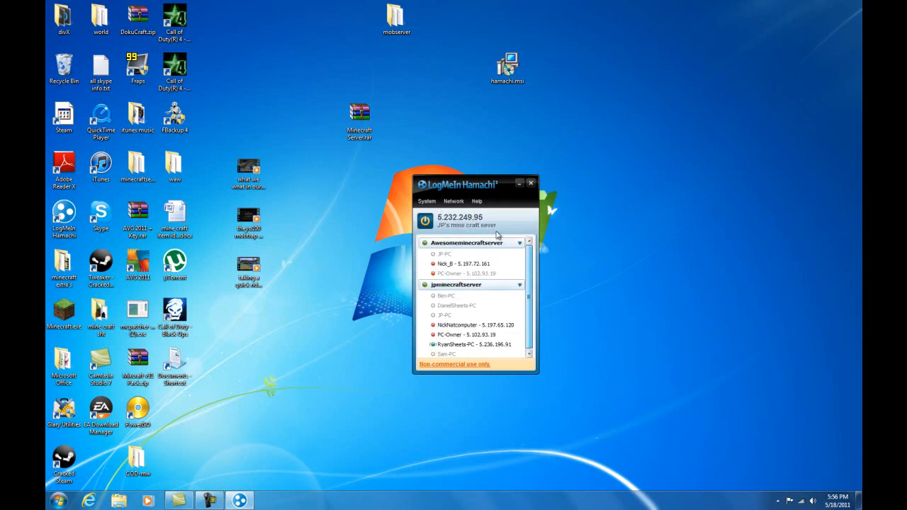
{"action": "left_click", "coordinate": [453, 201]}
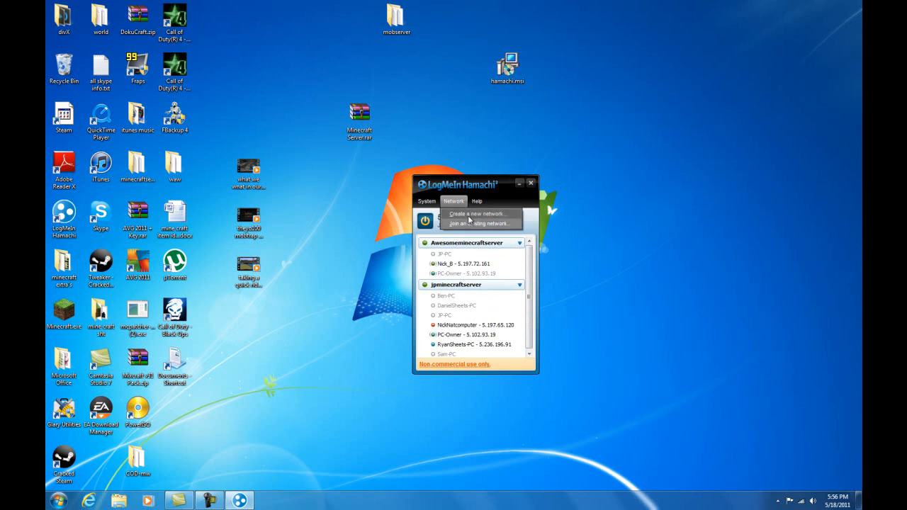
{"action": "mouse_move", "coordinate": [504, 218]}
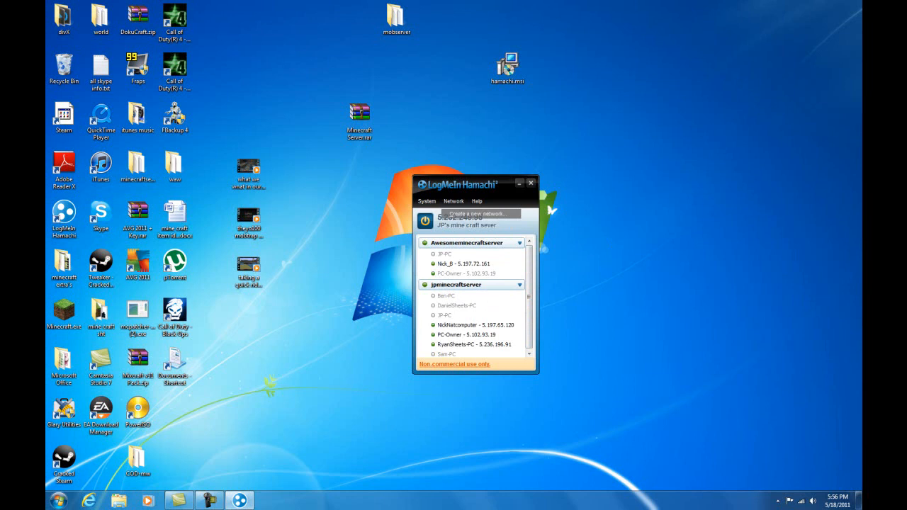
{"action": "left_click", "coordinate": [476, 212]}
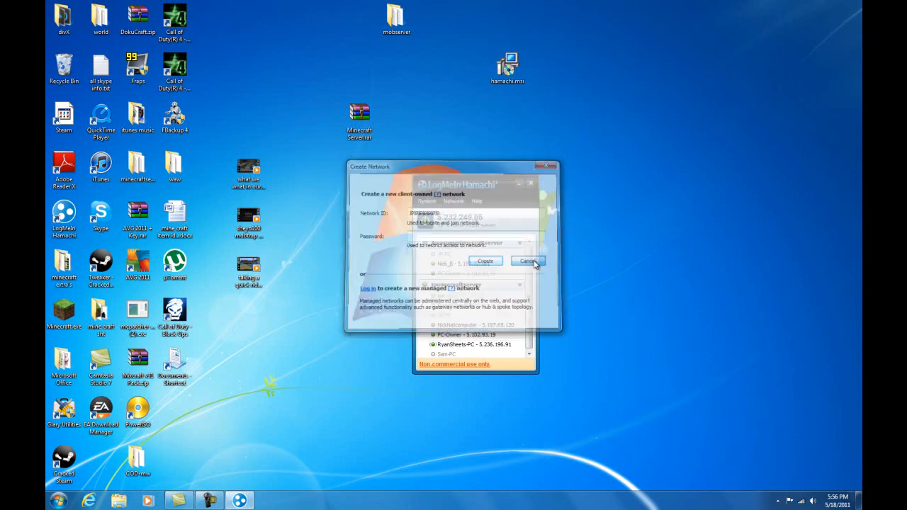
{"action": "left_click", "coordinate": [527, 260]}
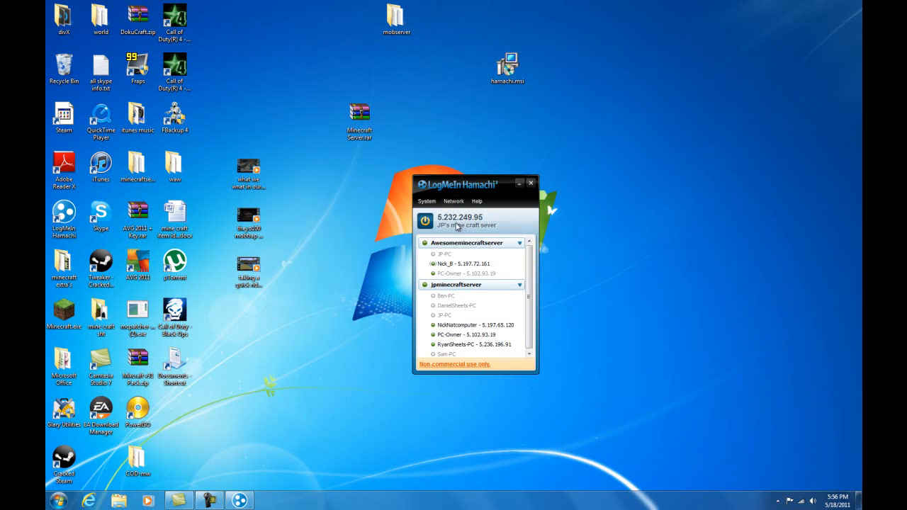
Step: Join the existing network 'JP' with its password through Network > Join an existing network
{"action": "left_click", "coordinate": [453, 202]}
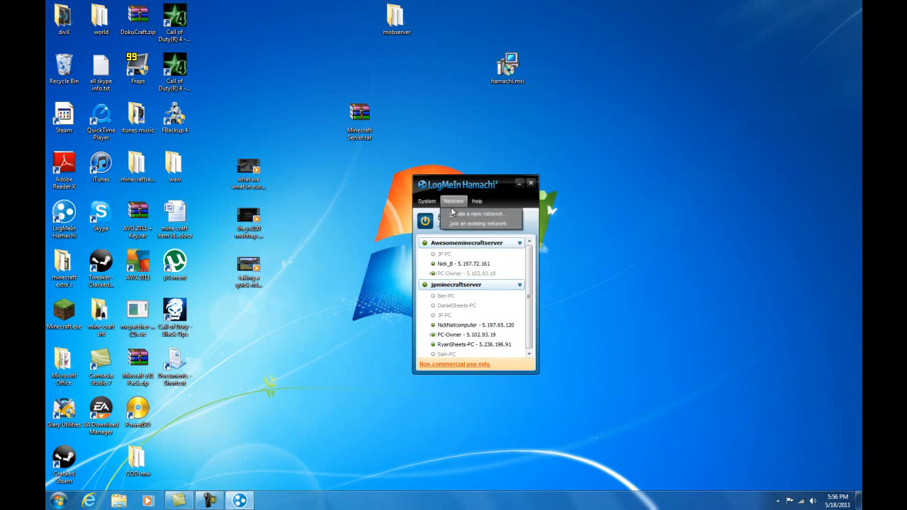
{"action": "left_click", "coordinate": [479, 224]}
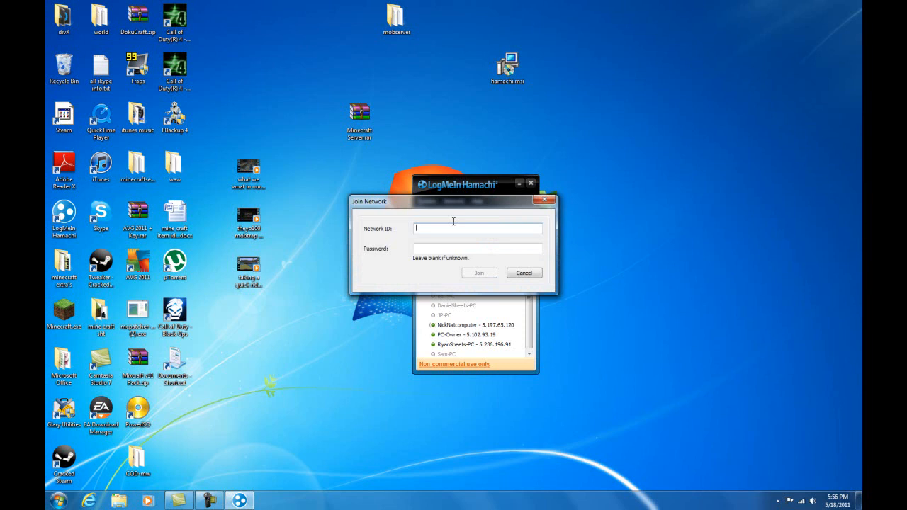
{"action": "mouse_move", "coordinate": [471, 226]}
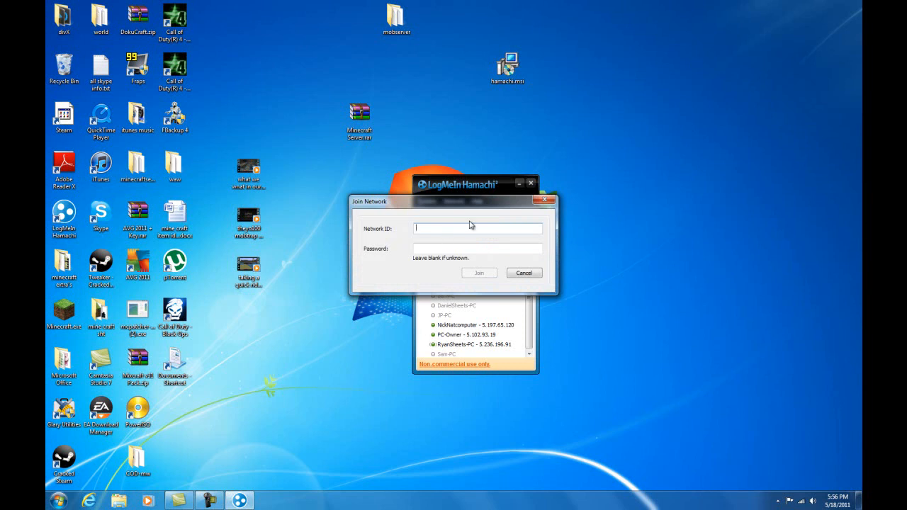
{"action": "type", "text": "JP"}
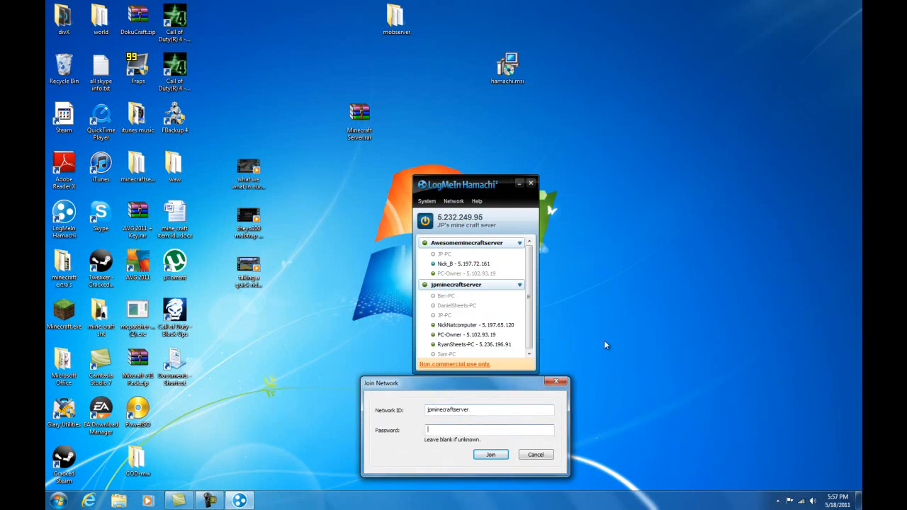
{"action": "type", "text": "***"}
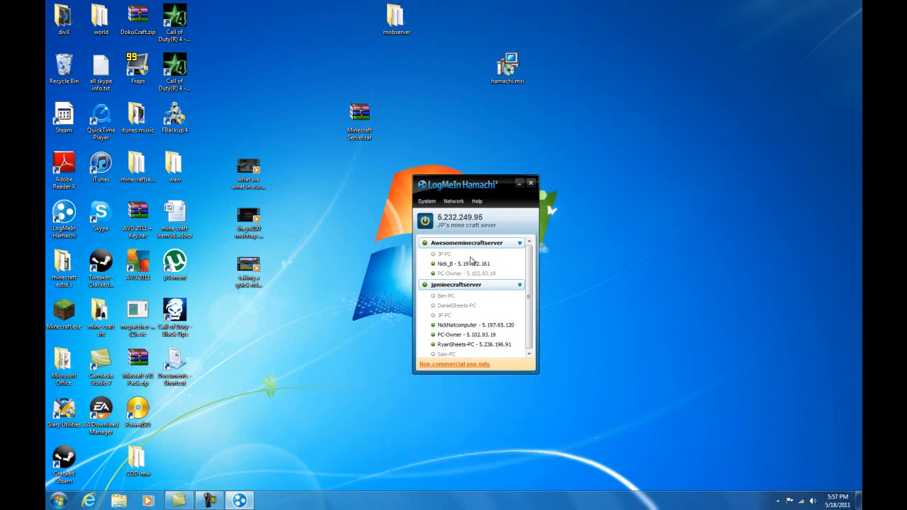
{"action": "mouse_move", "coordinate": [457, 284]}
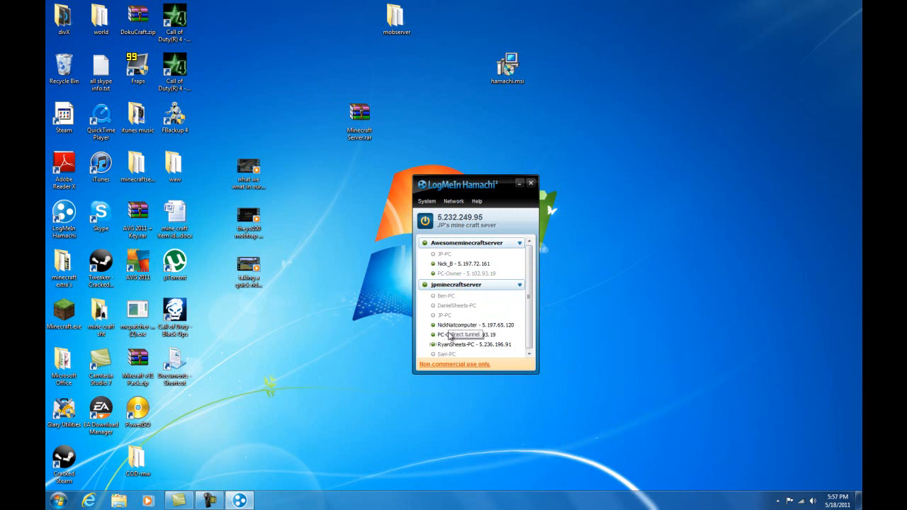
Step: Restart the Hamachi client, power its connection back online and bring up Minecraft
{"action": "left_click", "coordinate": [530, 183]}
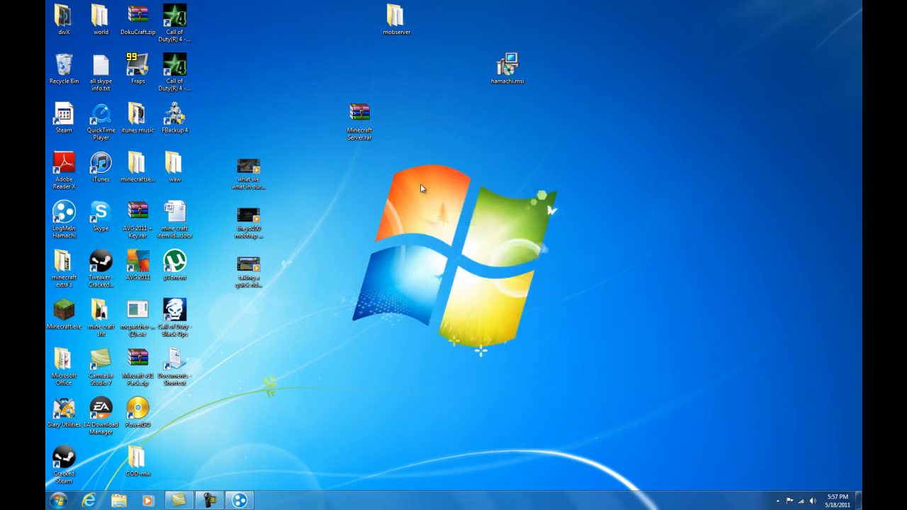
{"action": "double_click", "coordinate": [64, 213]}
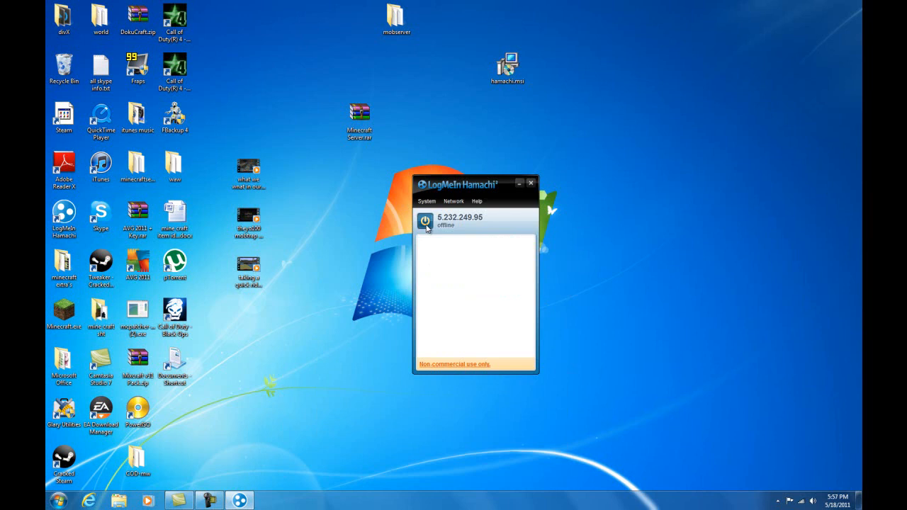
{"action": "left_click", "coordinate": [425, 221]}
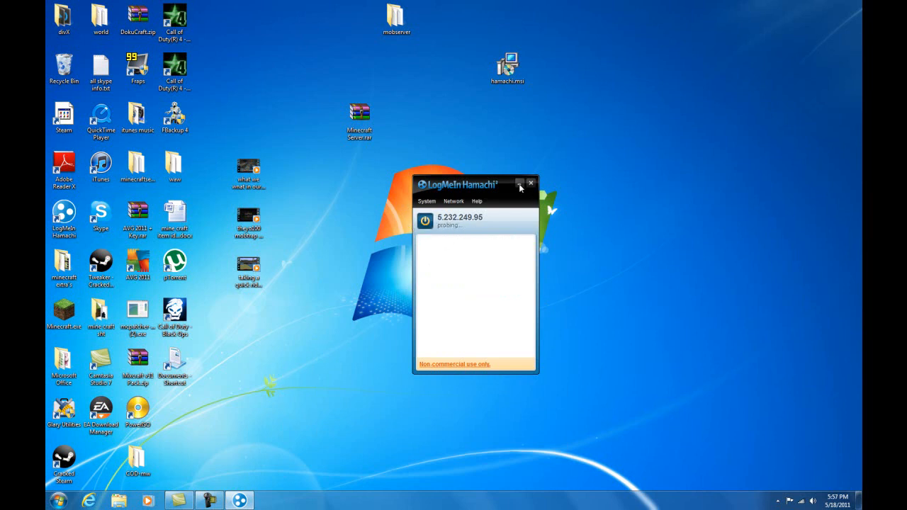
{"action": "left_click", "coordinate": [63, 309]}
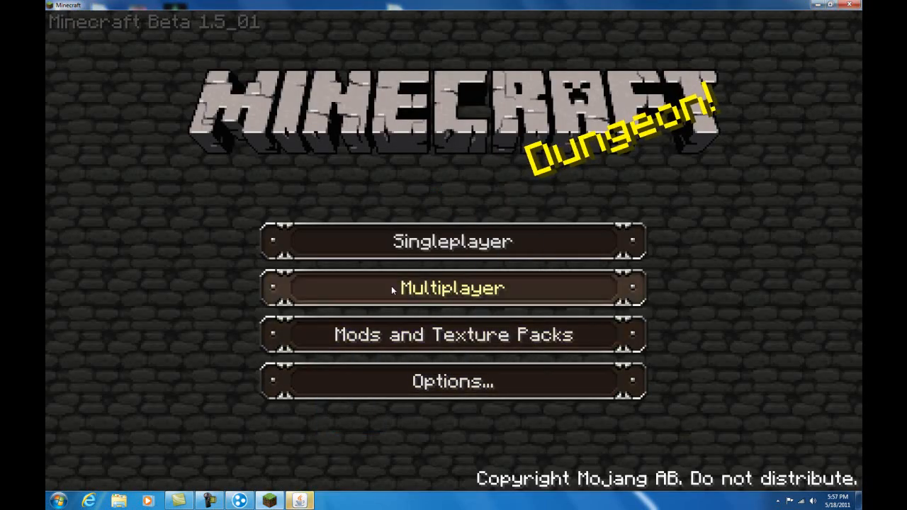
Step: Connect Multiplayer to the server at Hamachi IP 5.232.249.95 and enter its world
{"action": "left_click", "coordinate": [452, 288]}
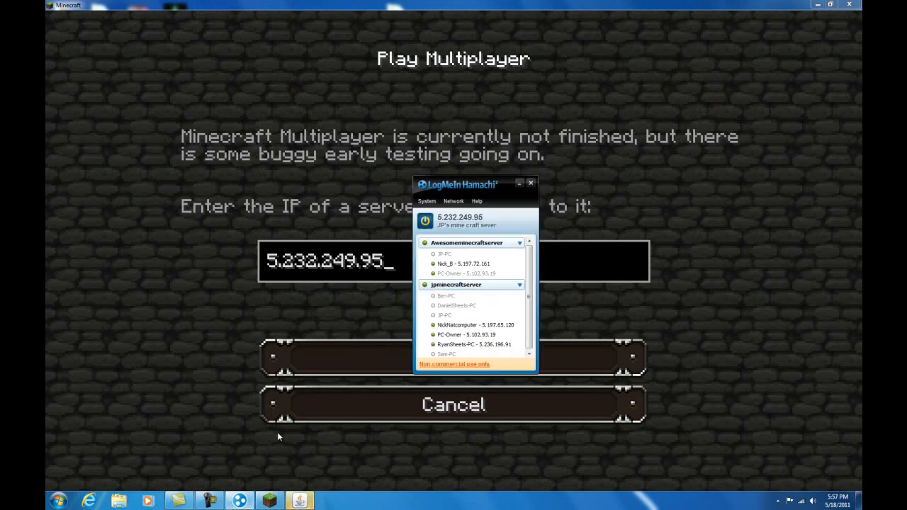
{"action": "mouse_move", "coordinate": [517, 338]}
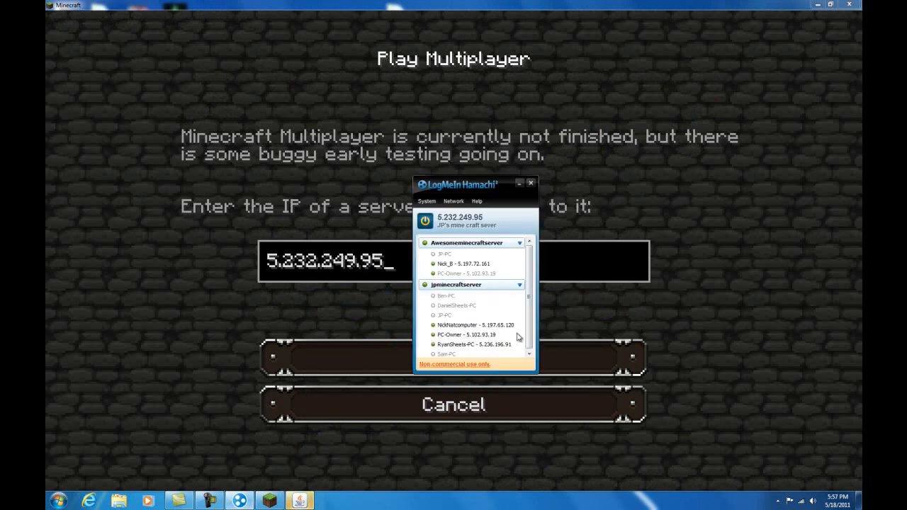
{"action": "mouse_move", "coordinate": [491, 331]}
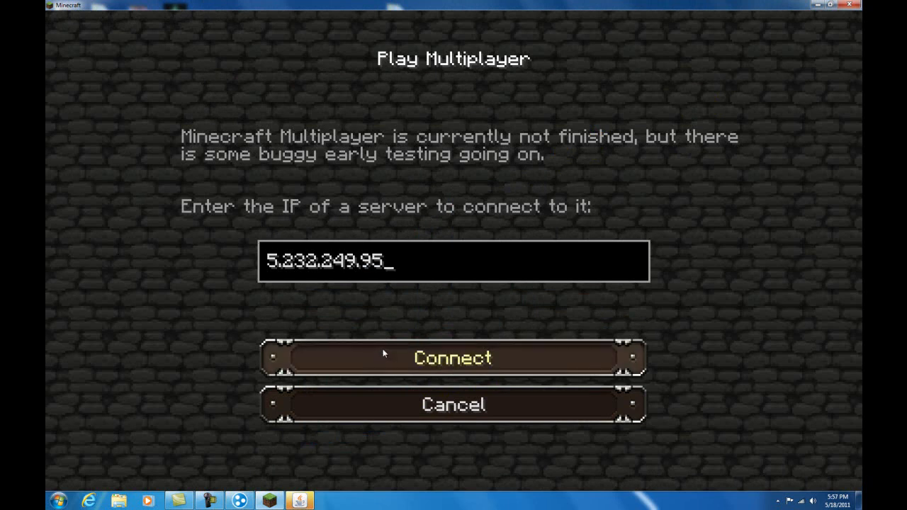
{"action": "left_click", "coordinate": [452, 358]}
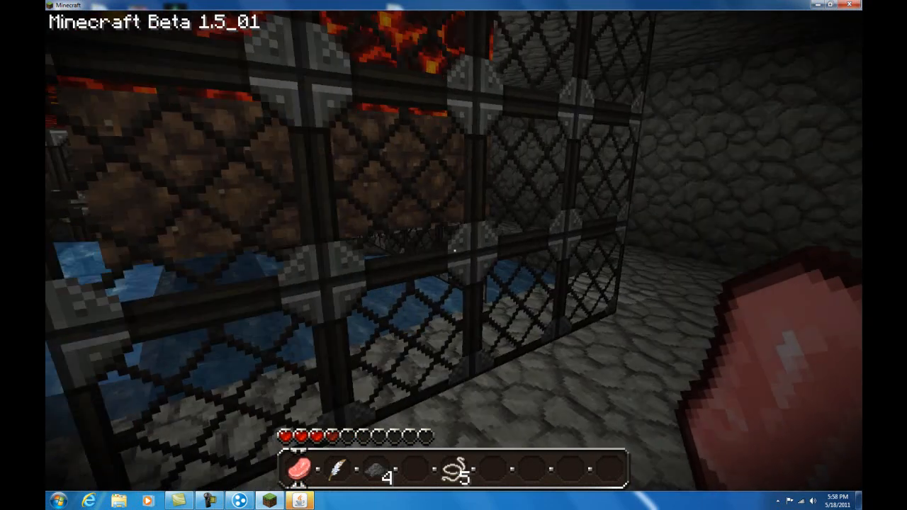
{"action": "mouse_move", "coordinate": [453, 255]}
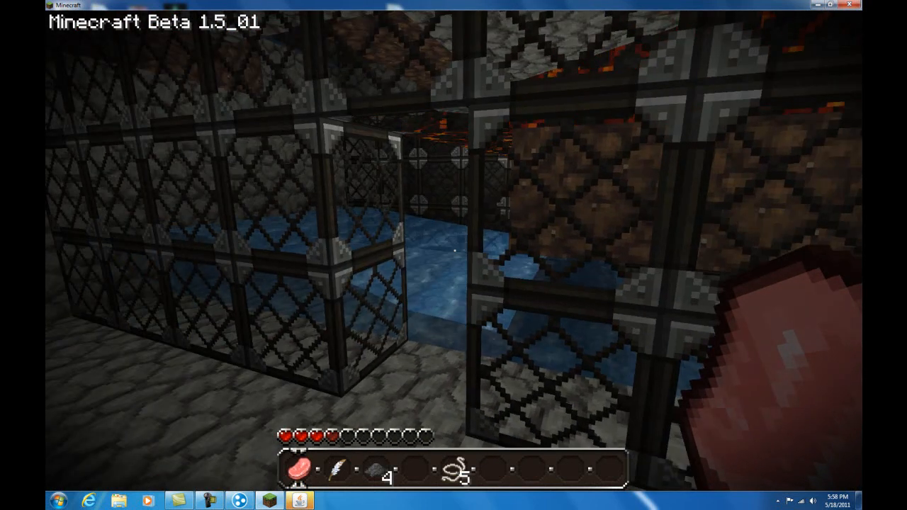